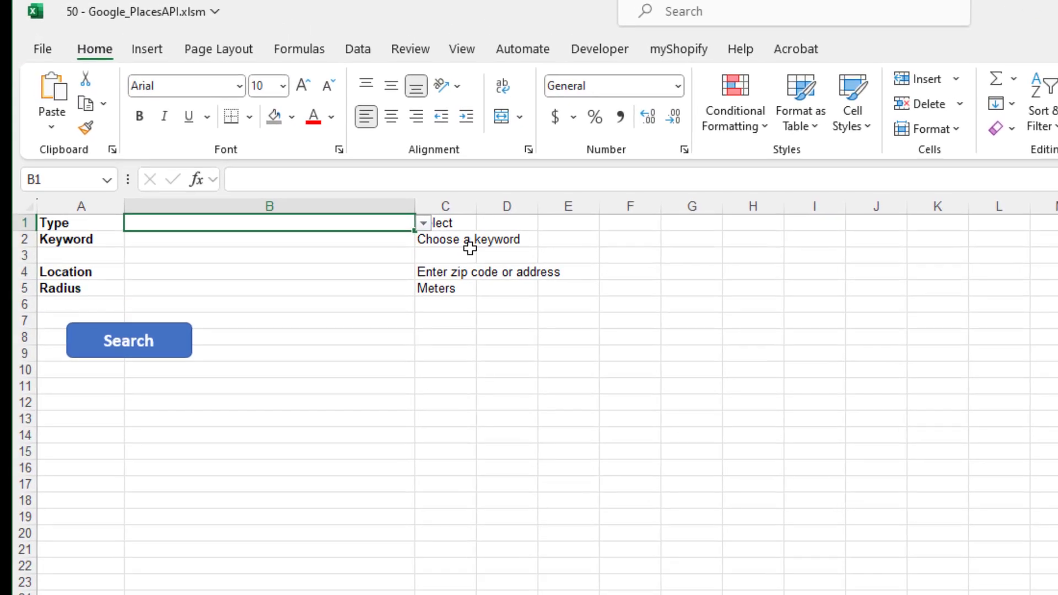
# Choose 'restaurant' from the Type dropdown in B1 by typing 'res'
pyautogui.click(422, 222)
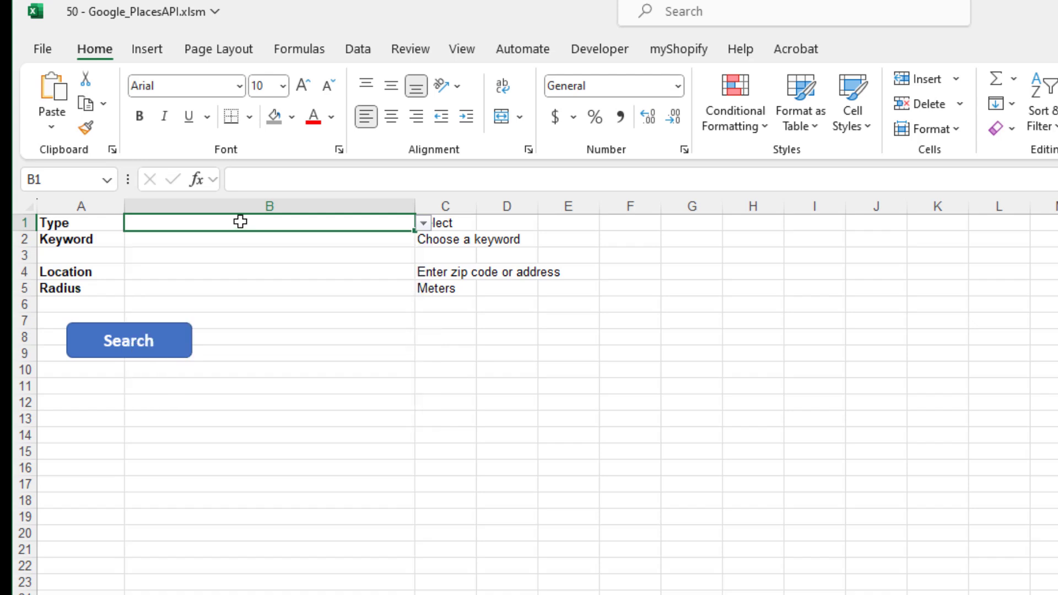
pyautogui.click(422, 222)
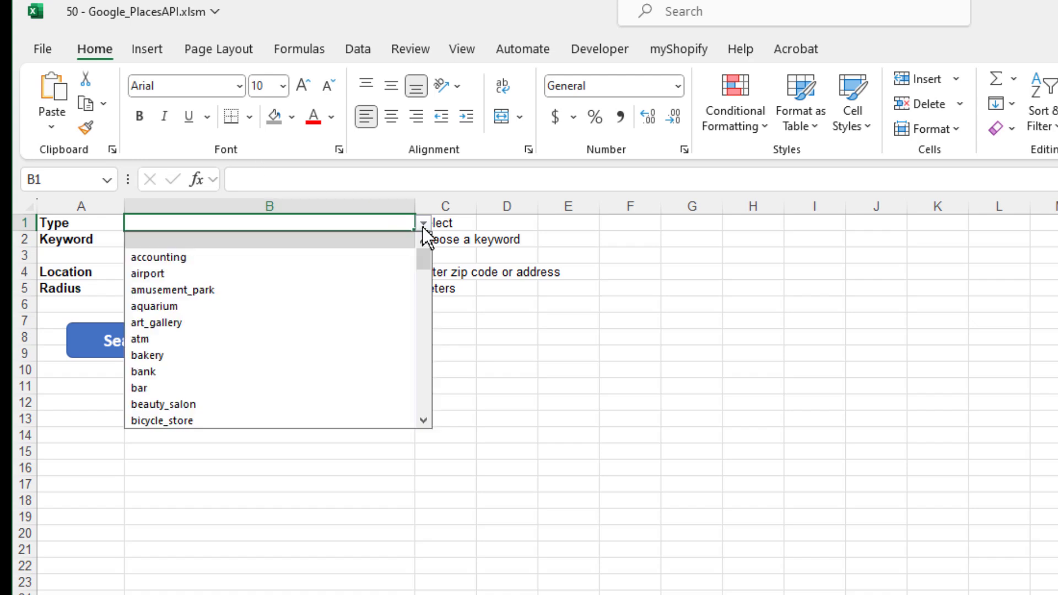
pyautogui.write('r')
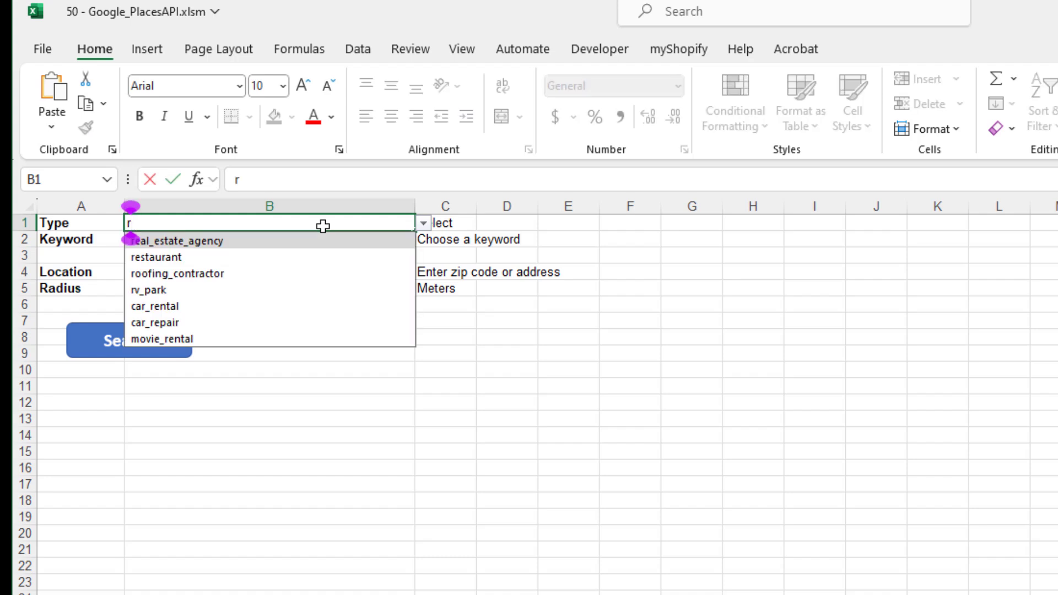
pyautogui.write('estaurant')
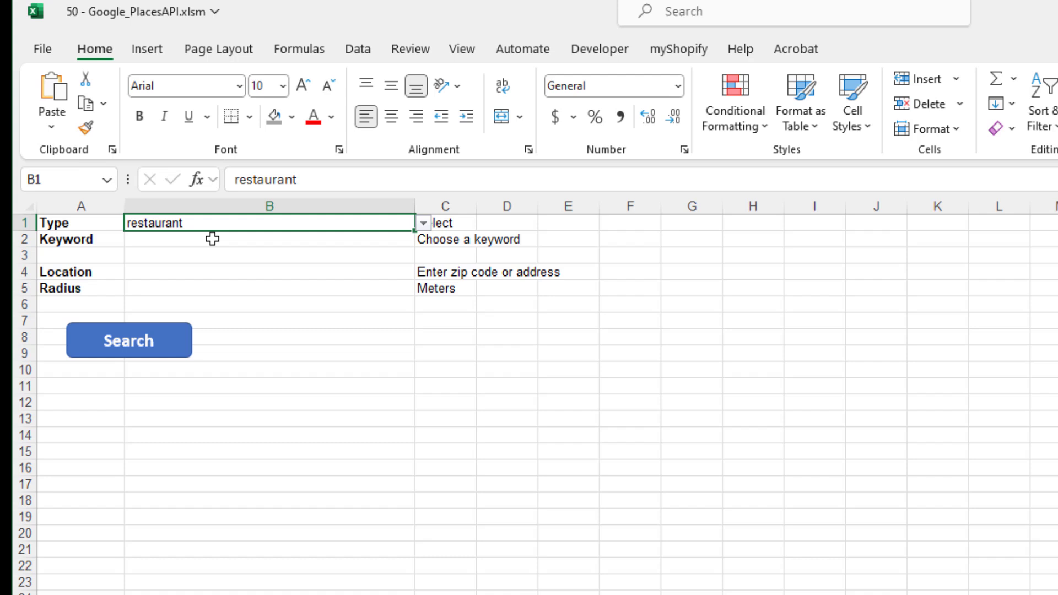
pyautogui.click(270, 238)
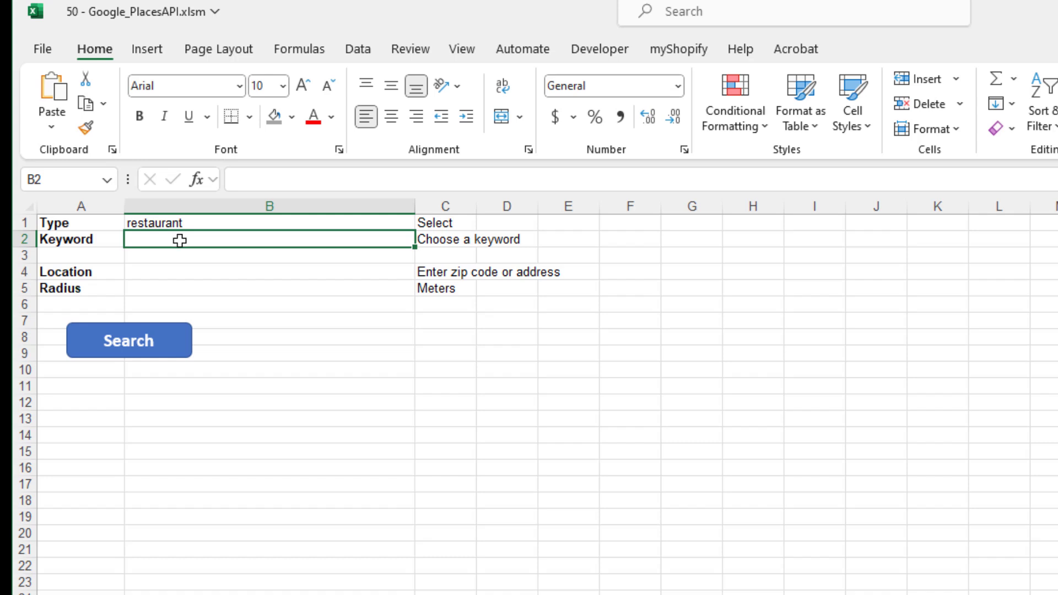
pyautogui.moveTo(216, 222)
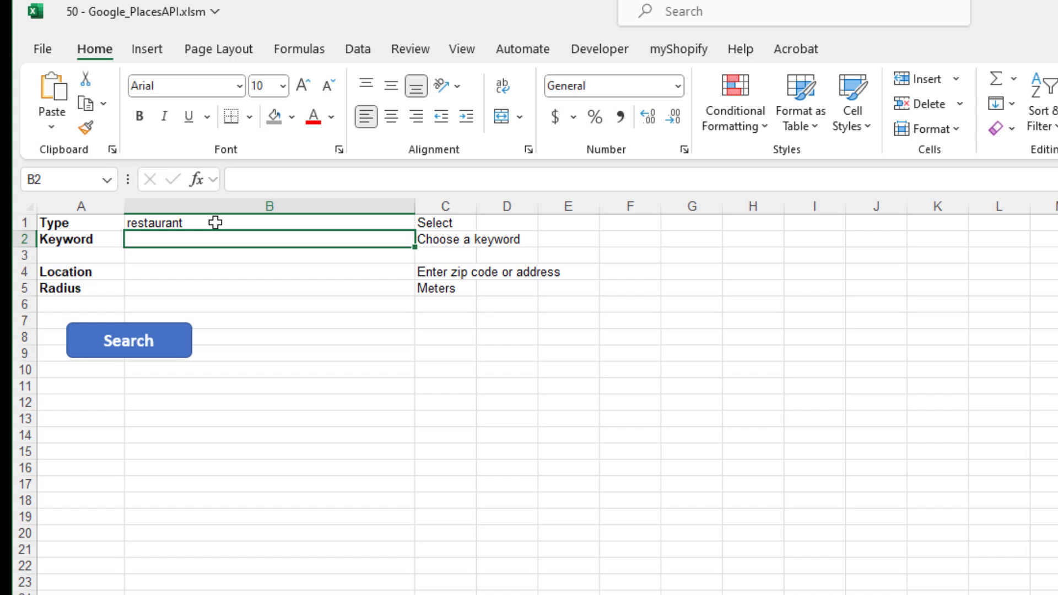
# Enter keyword 'Italian' in B2, location 'Salt Lake City, UT' in B4, and radius 35 in B5
pyautogui.write('Italian')
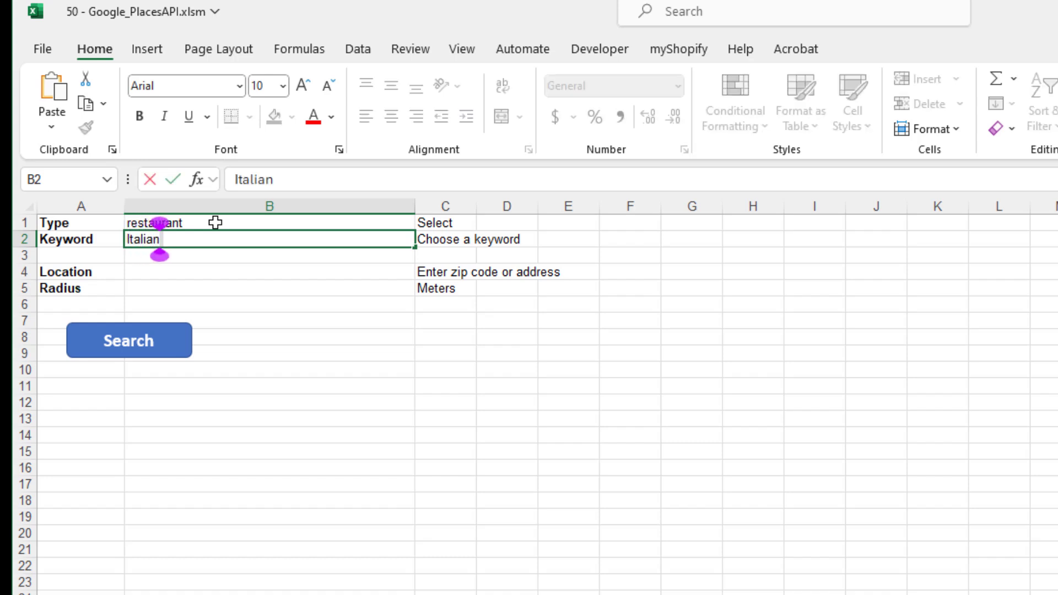
pyautogui.moveTo(205, 274)
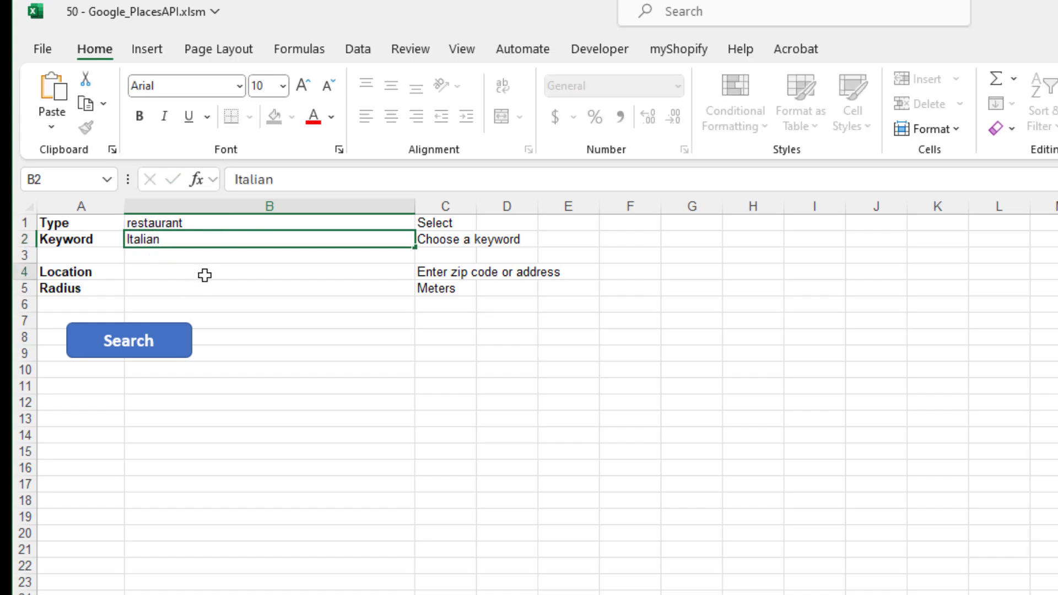
pyautogui.click(268, 271)
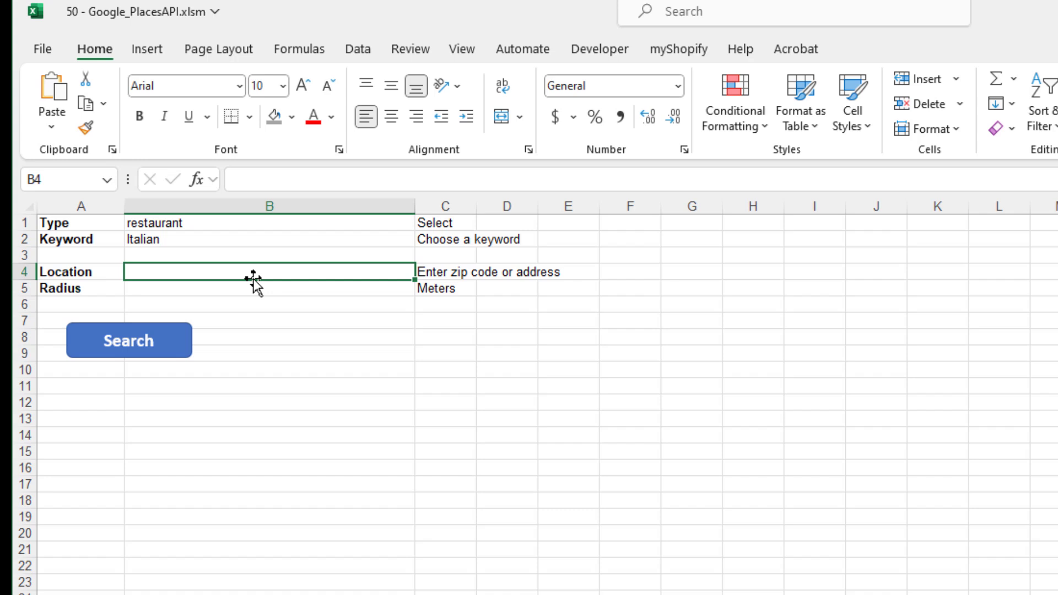
pyautogui.write('Salt La')
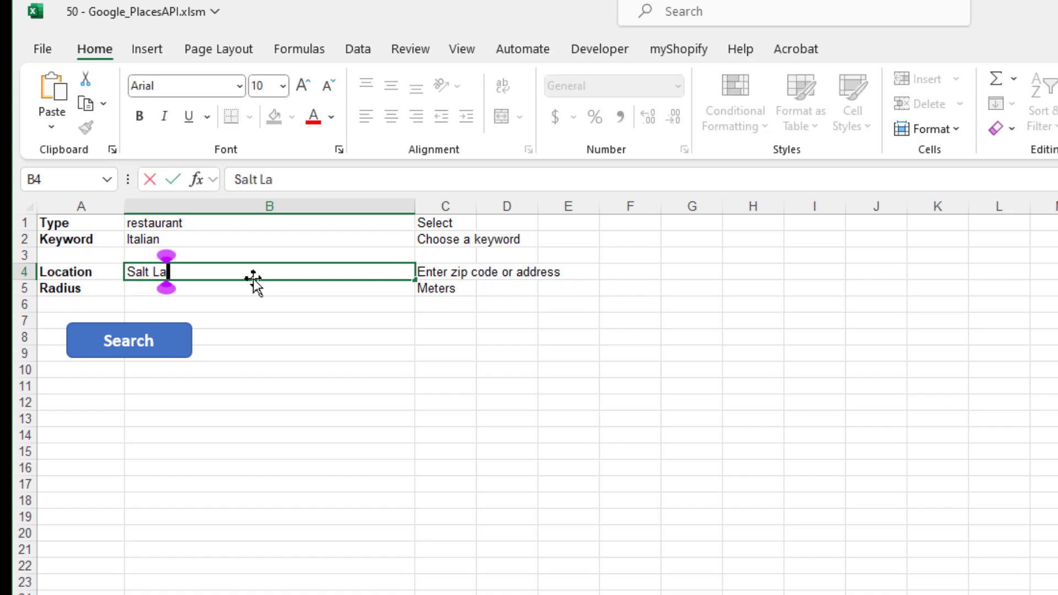
pyautogui.write('ke City, UT')
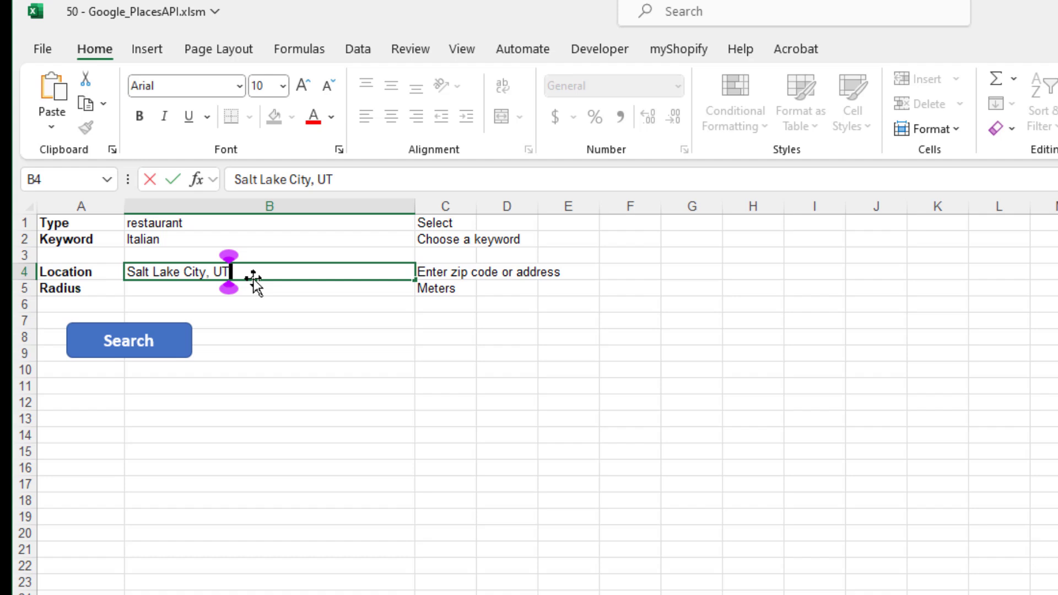
pyautogui.click(269, 289)
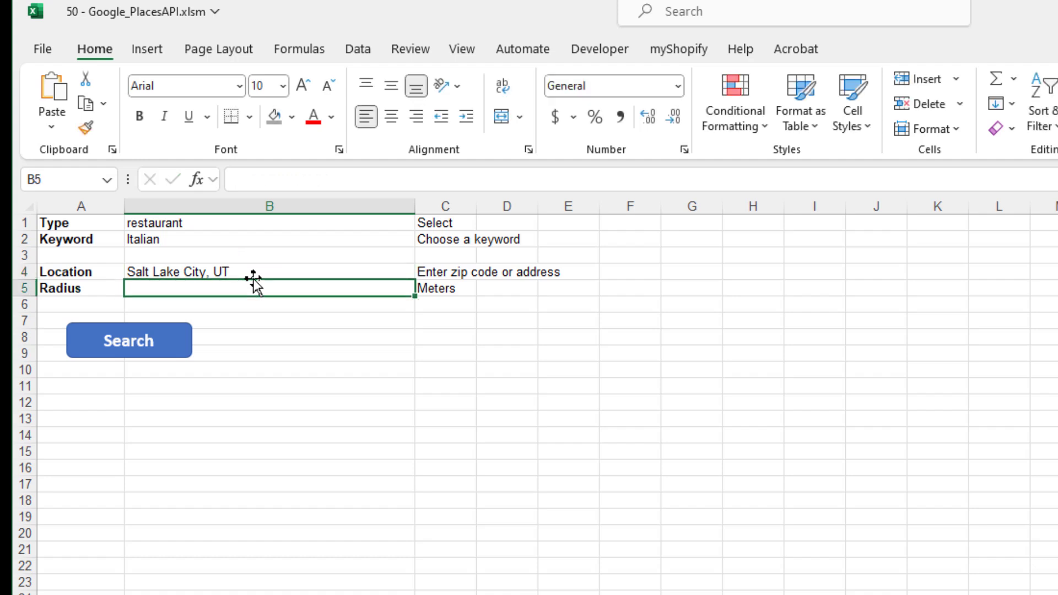
pyautogui.write('3')
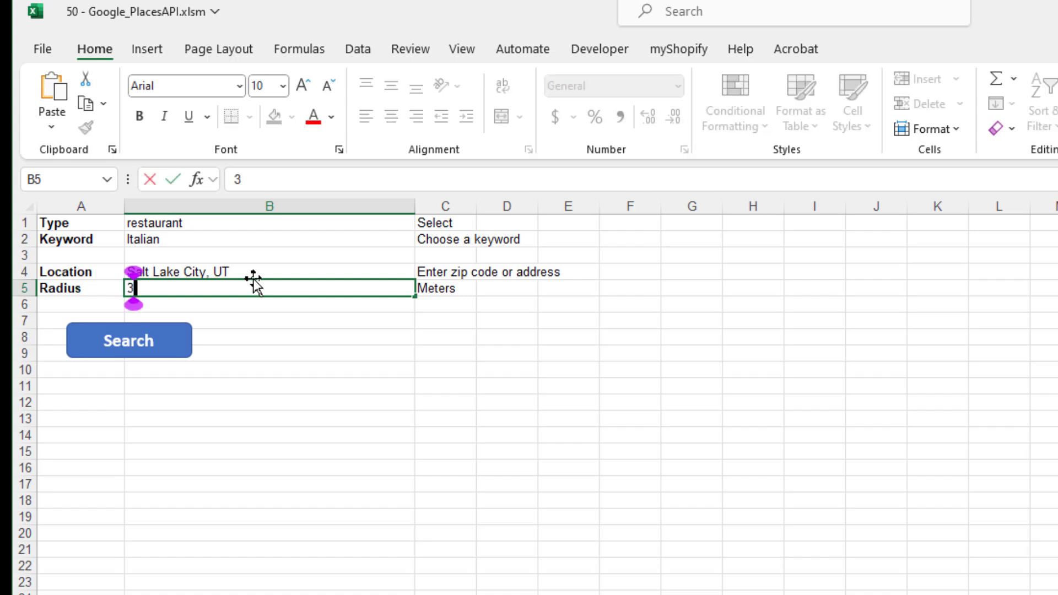
pyautogui.write('5')
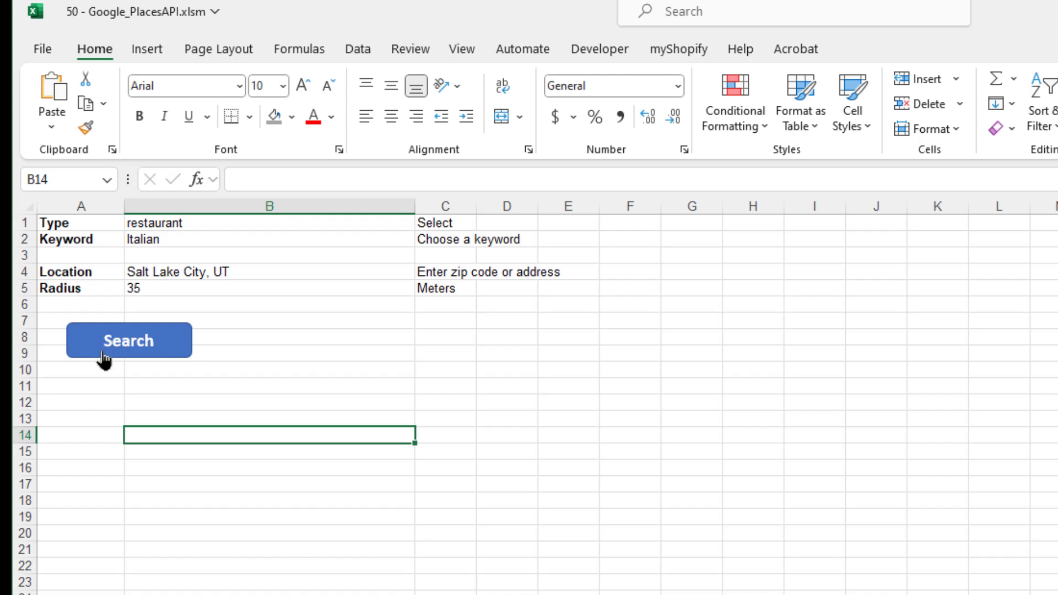
# Run the place search and scroll through the 60 Italian restaurant results
pyautogui.click(128, 340)
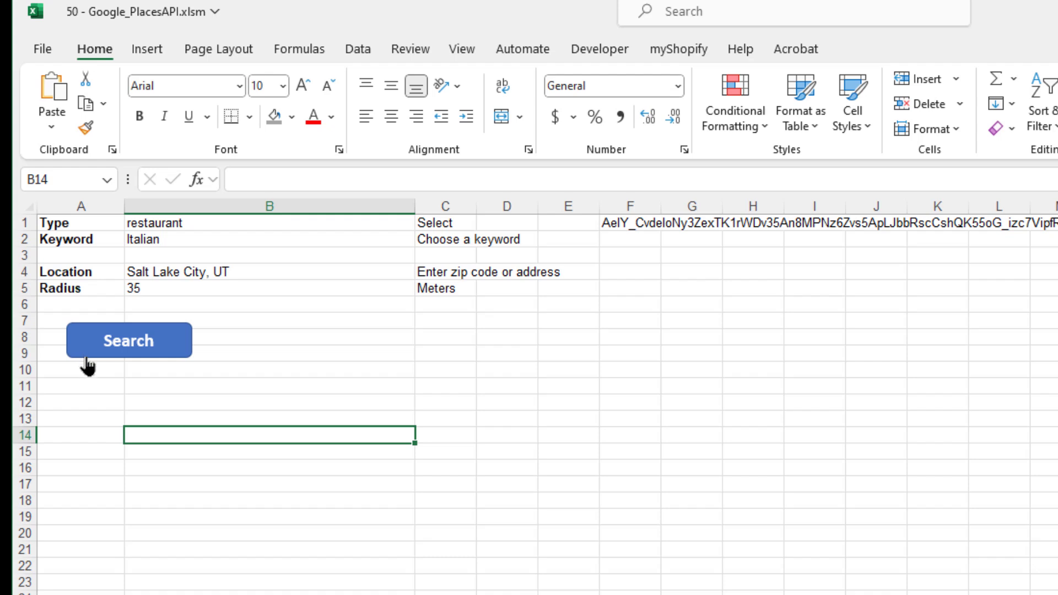
pyautogui.moveTo(66, 385)
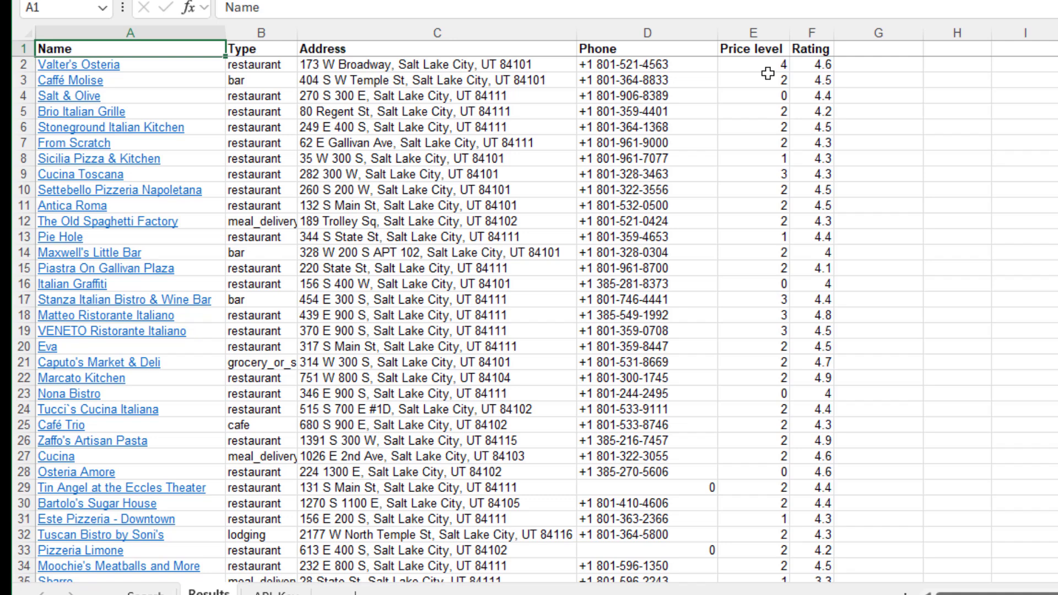
pyautogui.moveTo(140, 57)
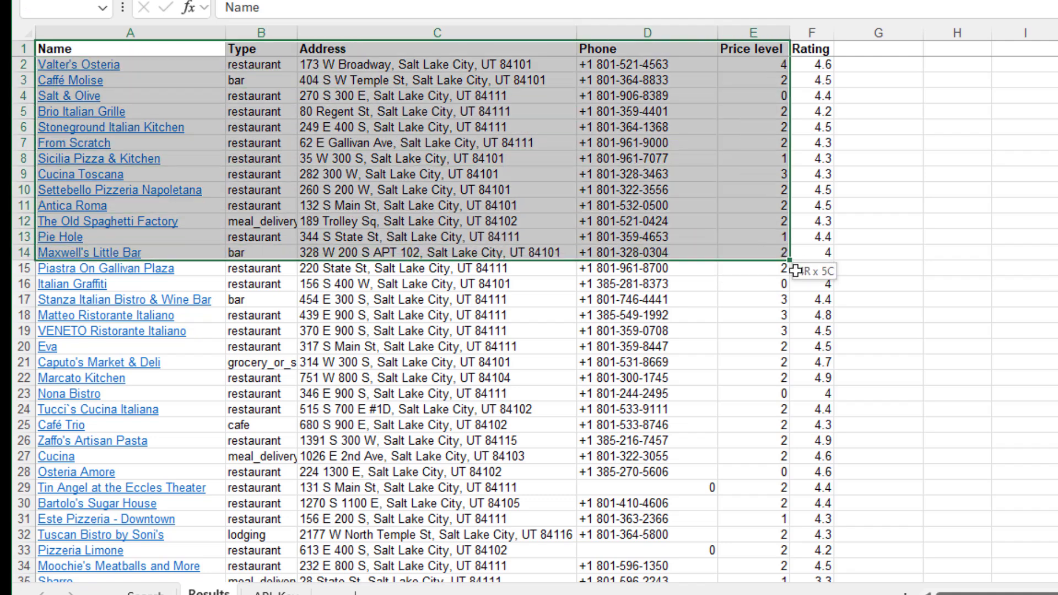
pyautogui.scroll(-3)
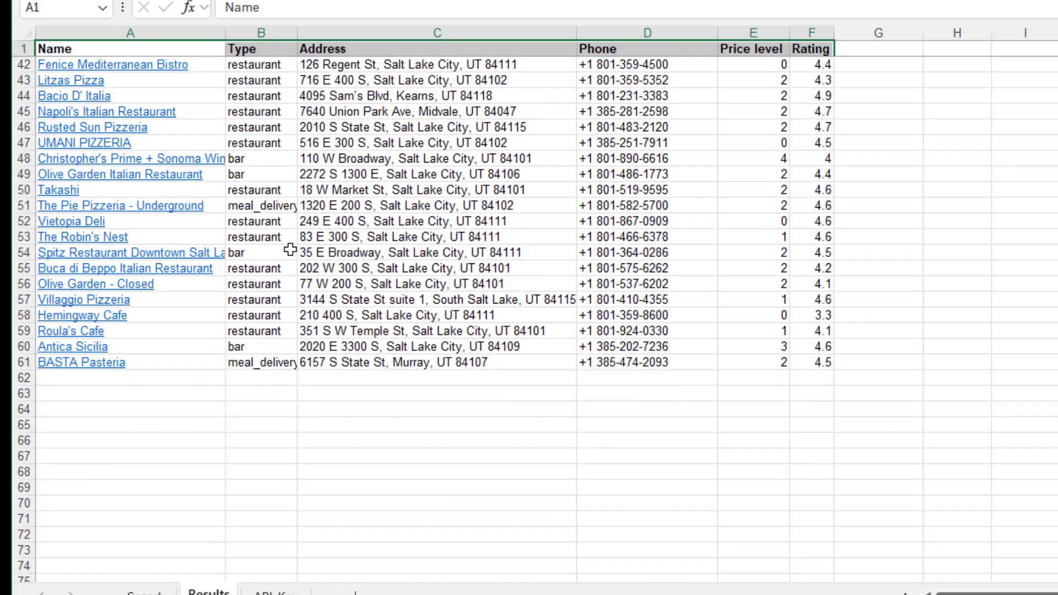
pyautogui.moveTo(148, 267)
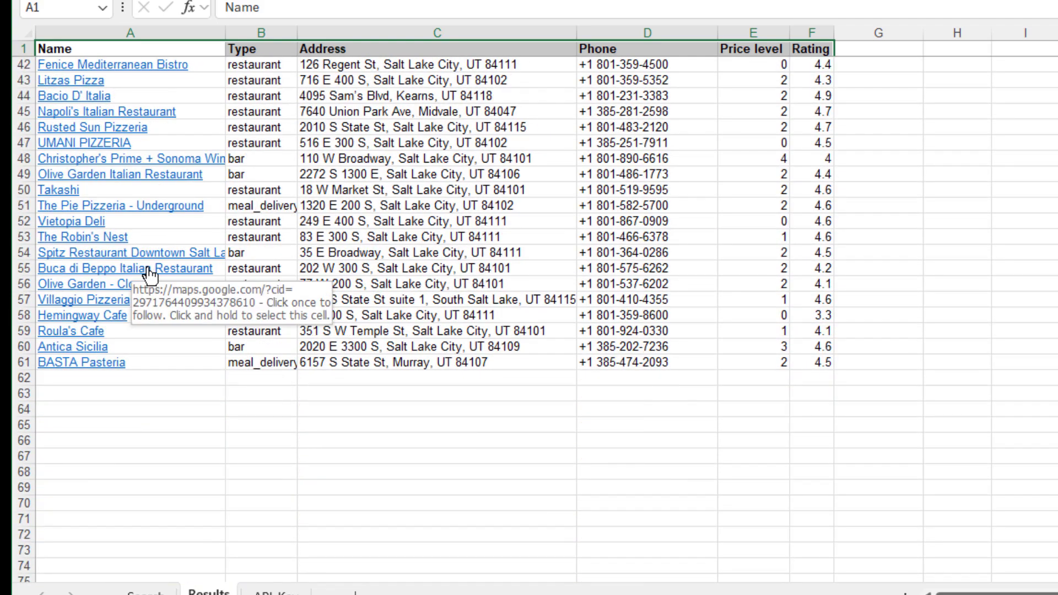
pyautogui.scroll(3)
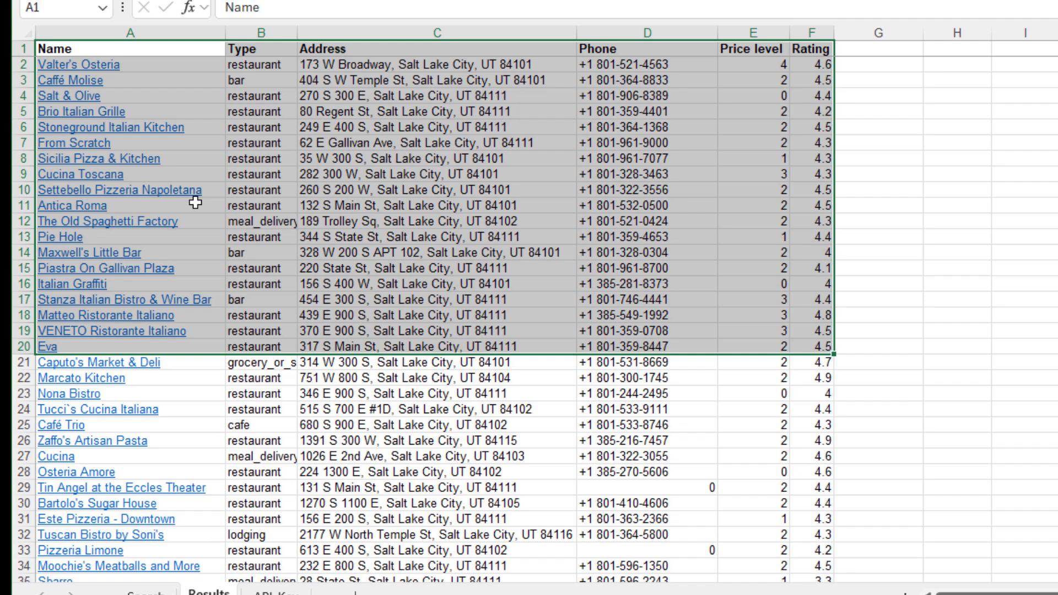
# Inspect restaurant addresses and ratings, then return to the Search sheet
pyautogui.click(435, 127)
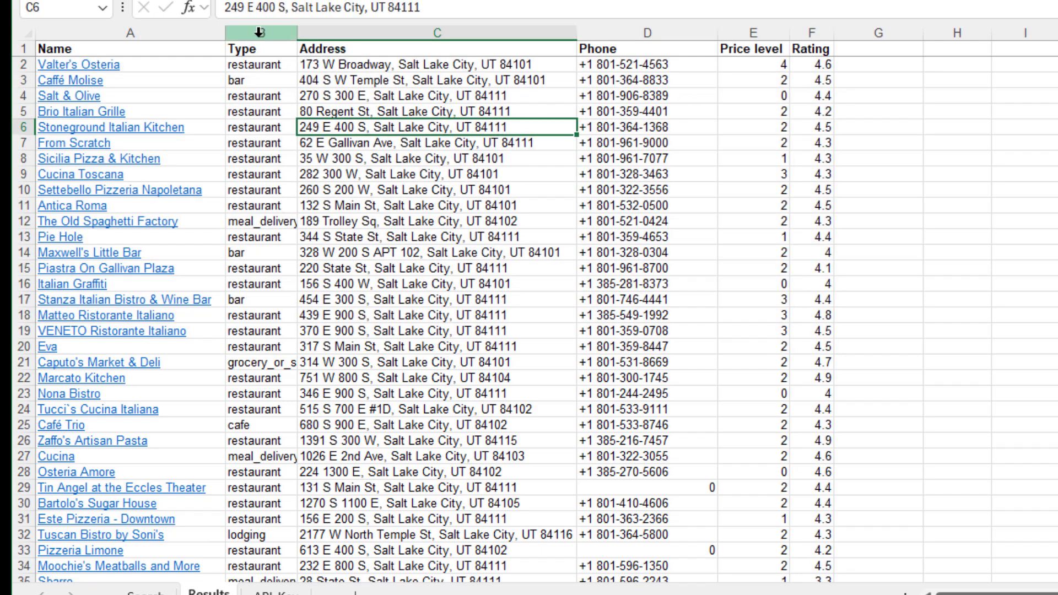
pyautogui.click(255, 32)
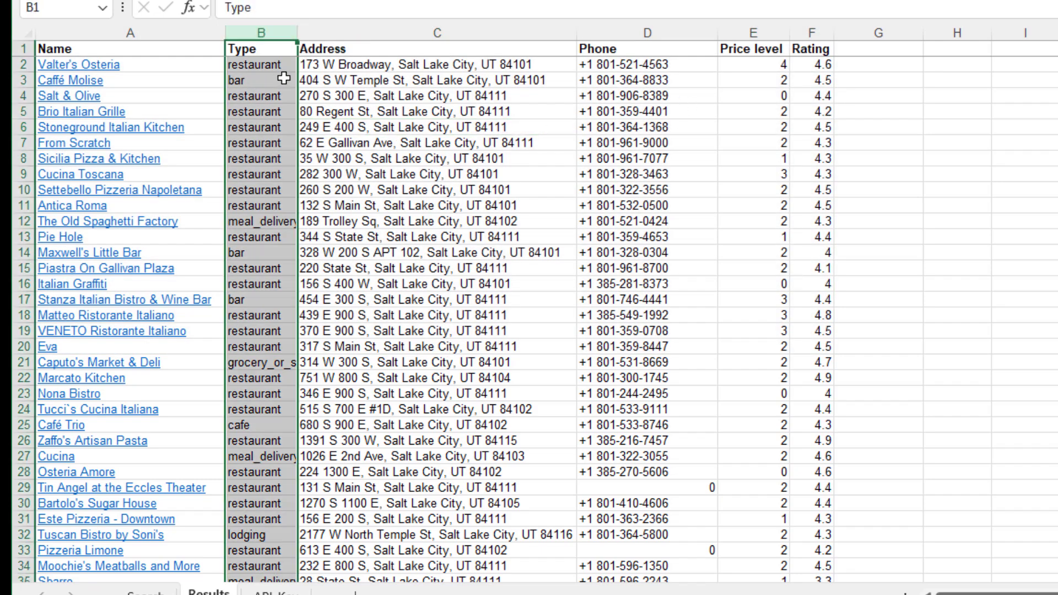
pyautogui.click(435, 64)
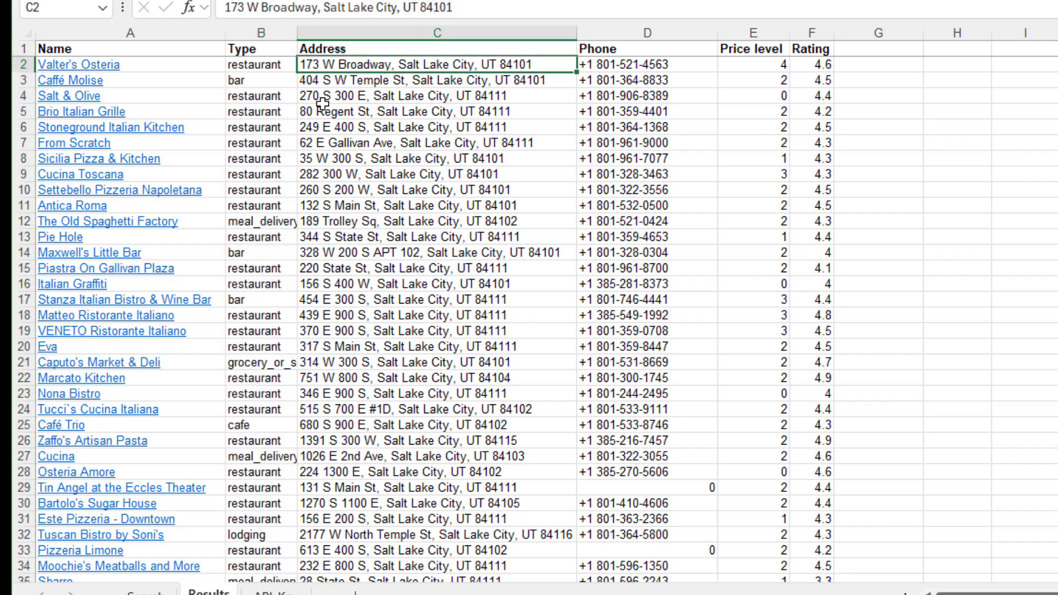
pyautogui.moveTo(658, 65)
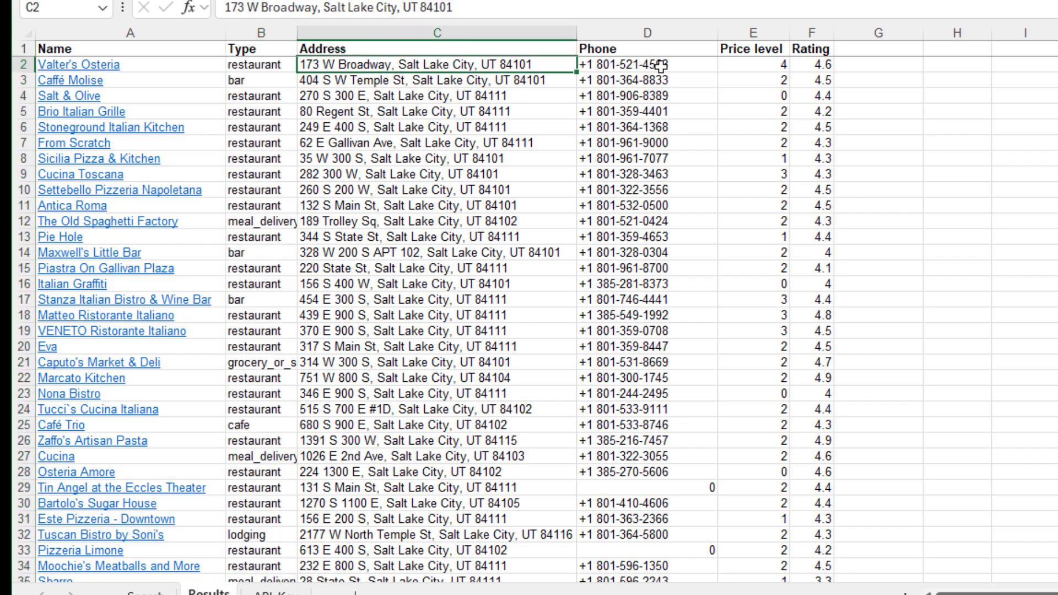
pyautogui.click(648, 64)
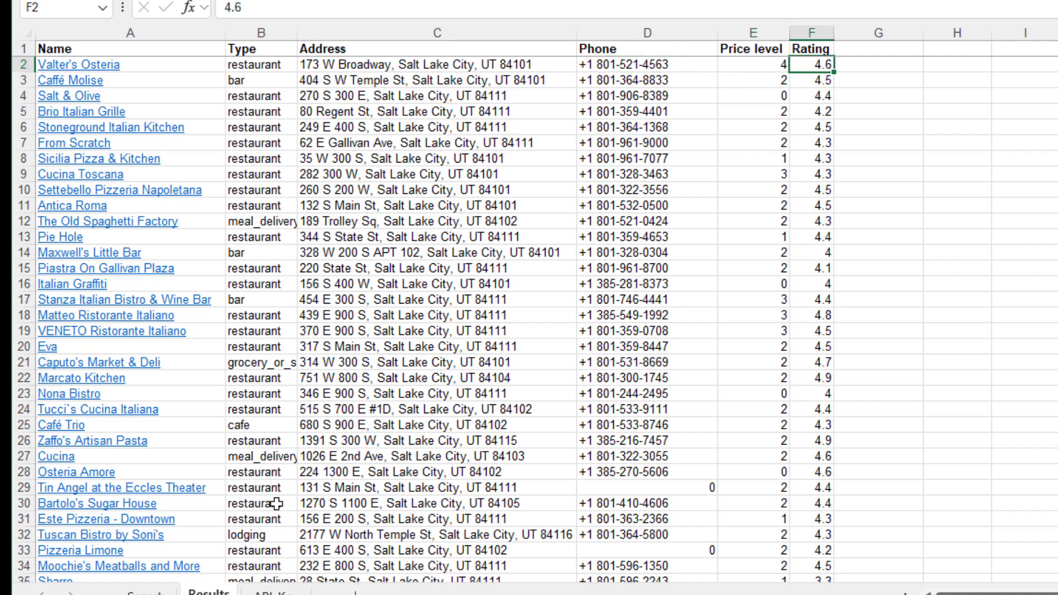
pyautogui.click(144, 592)
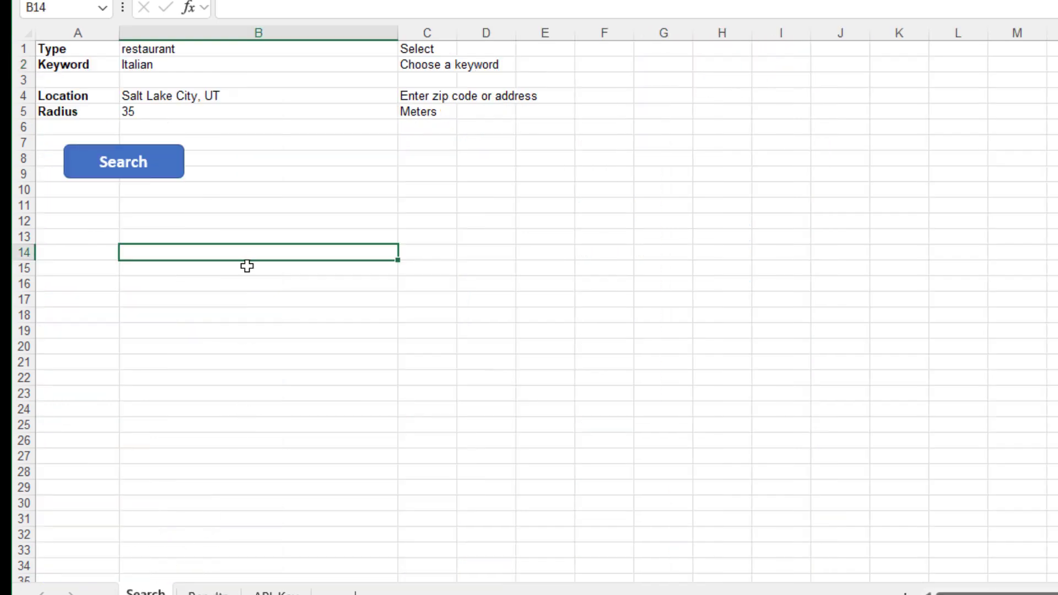
pyautogui.click(405, 48)
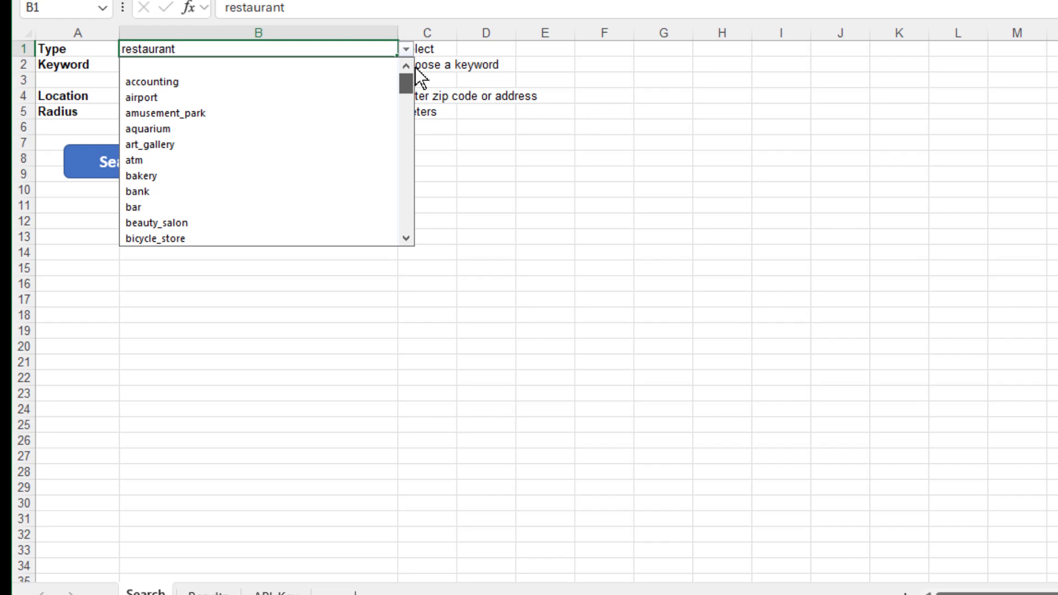
pyautogui.moveTo(414, 86)
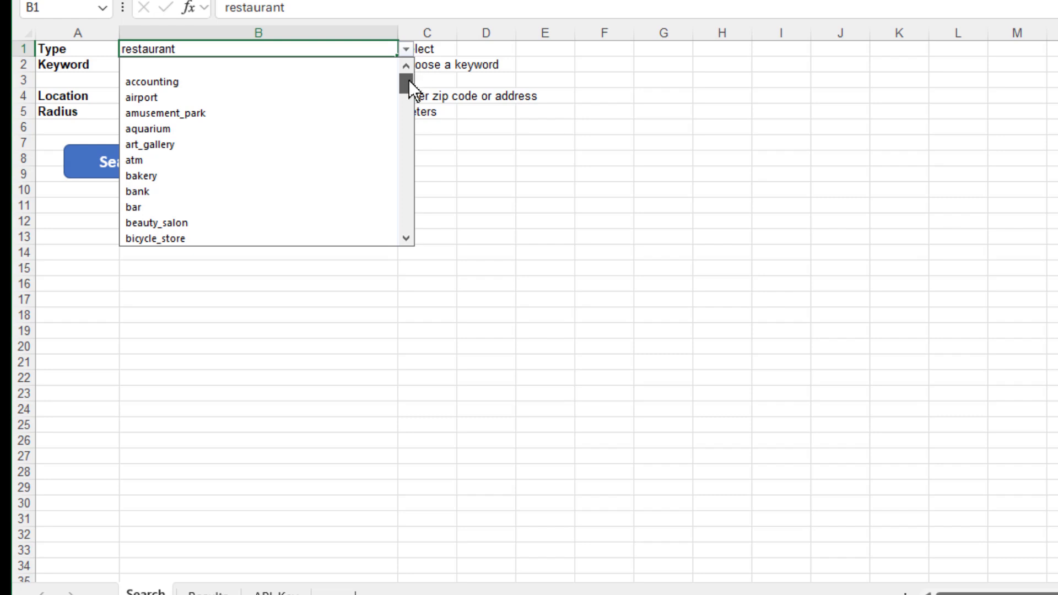
pyautogui.scroll(-3)
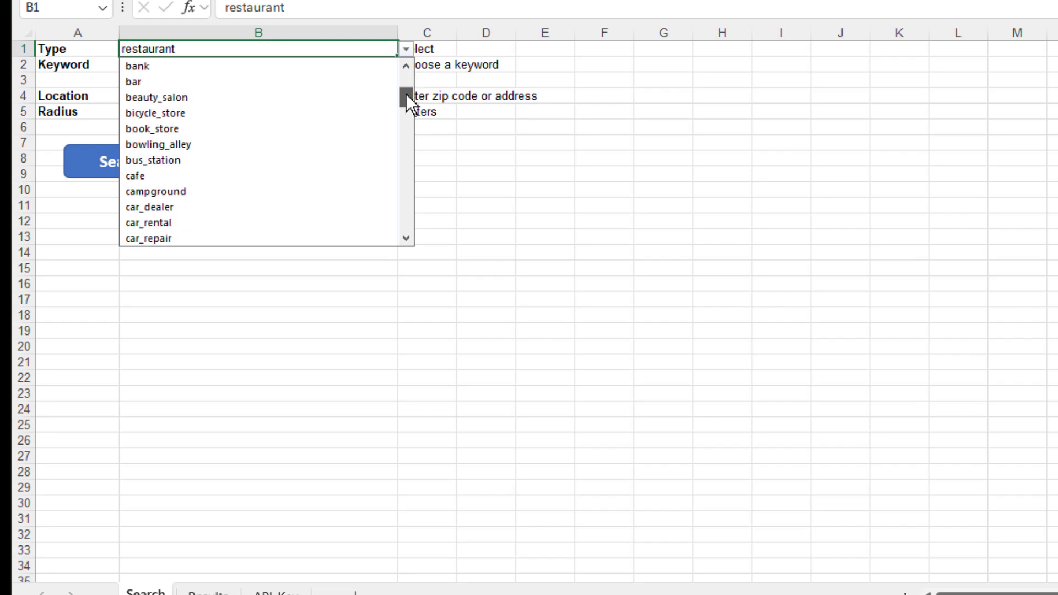
pyautogui.scroll(-3)
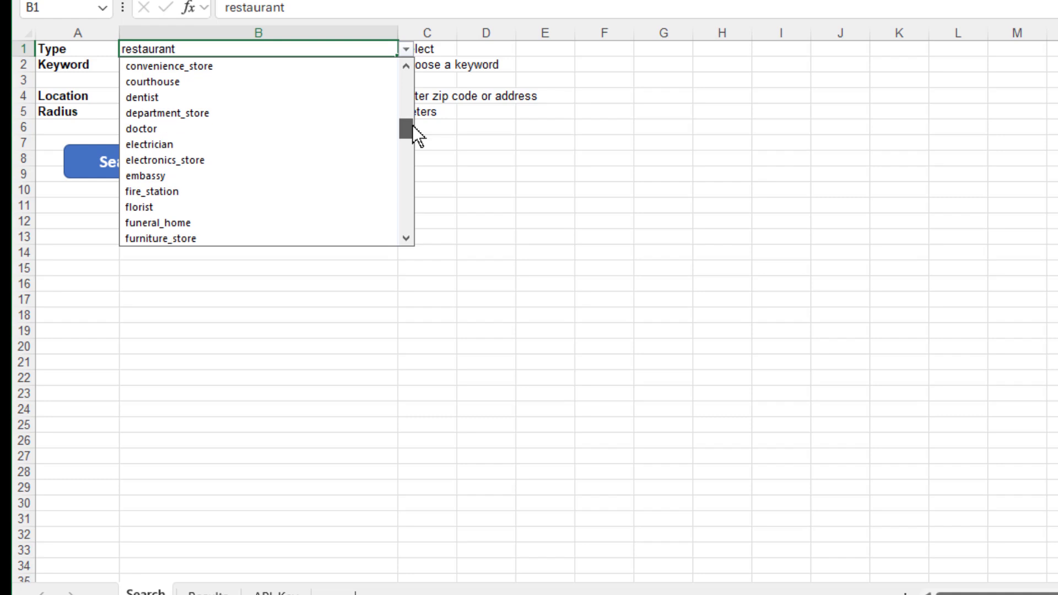
pyautogui.scroll(-3)
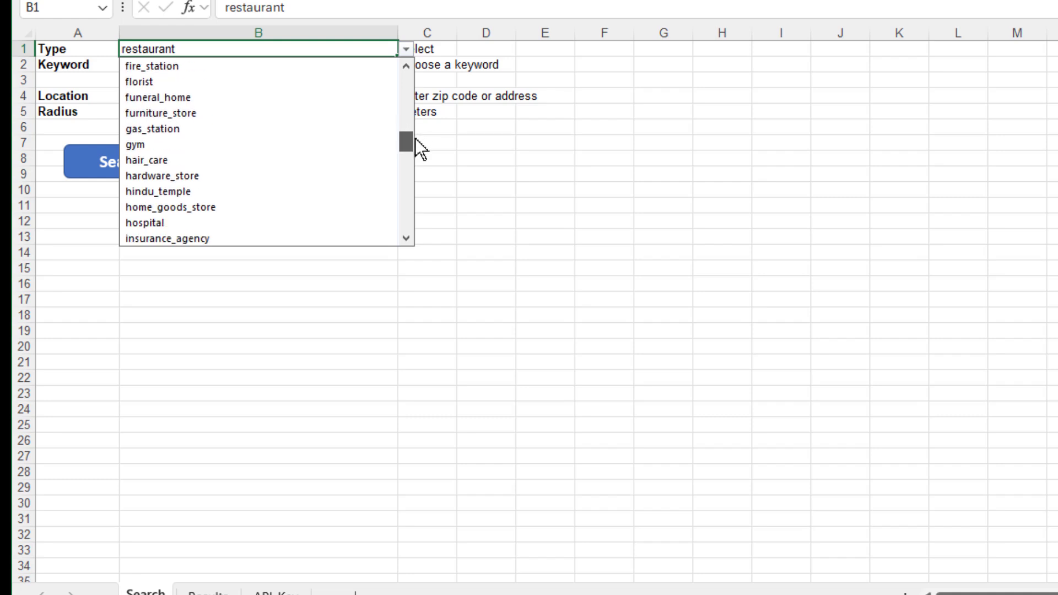
pyautogui.click(545, 160)
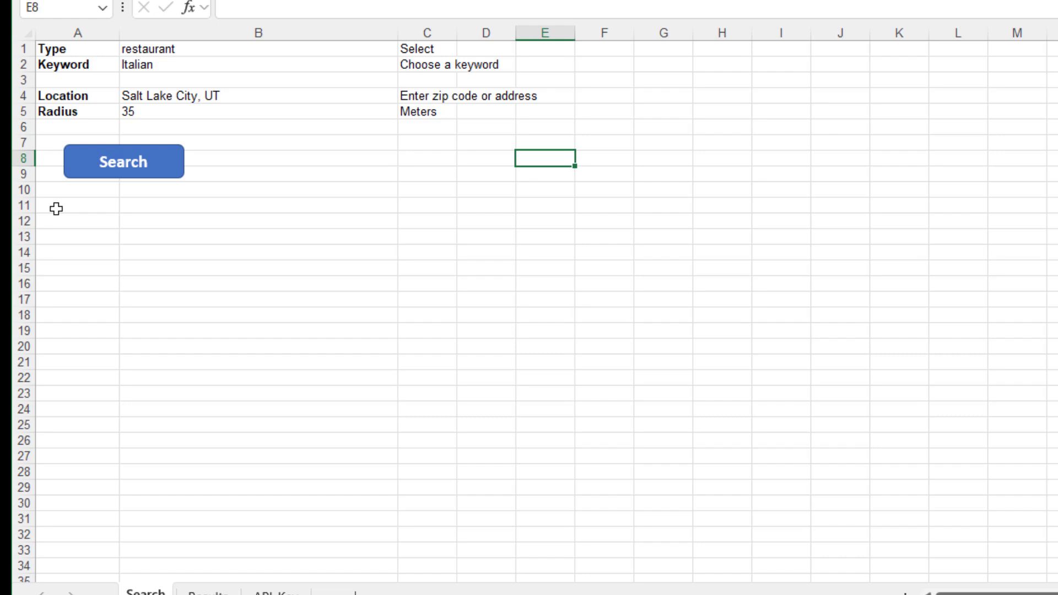
pyautogui.moveTo(208, 129)
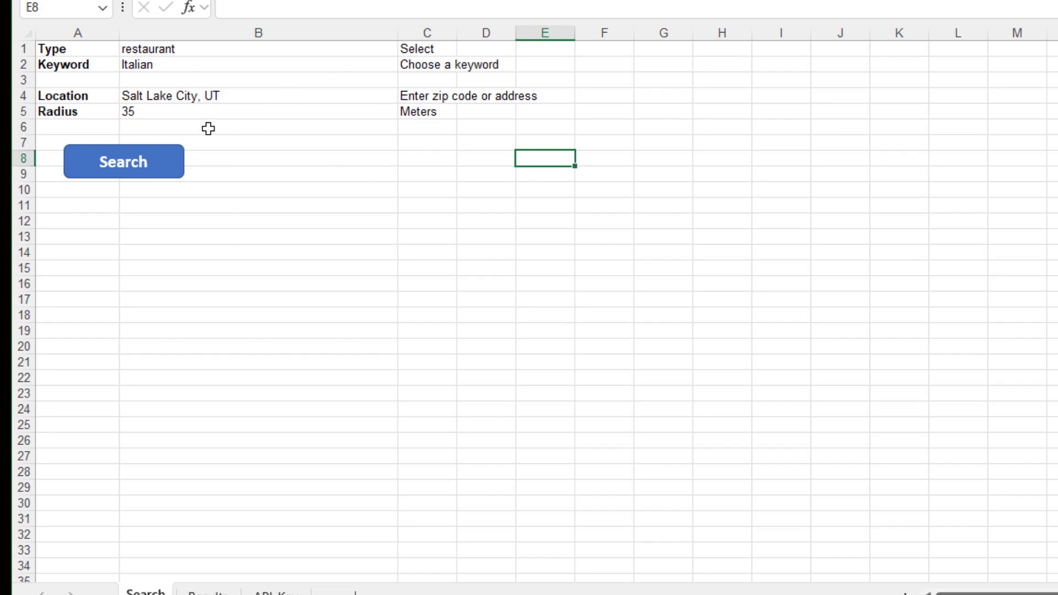
pyautogui.moveTo(152, 65)
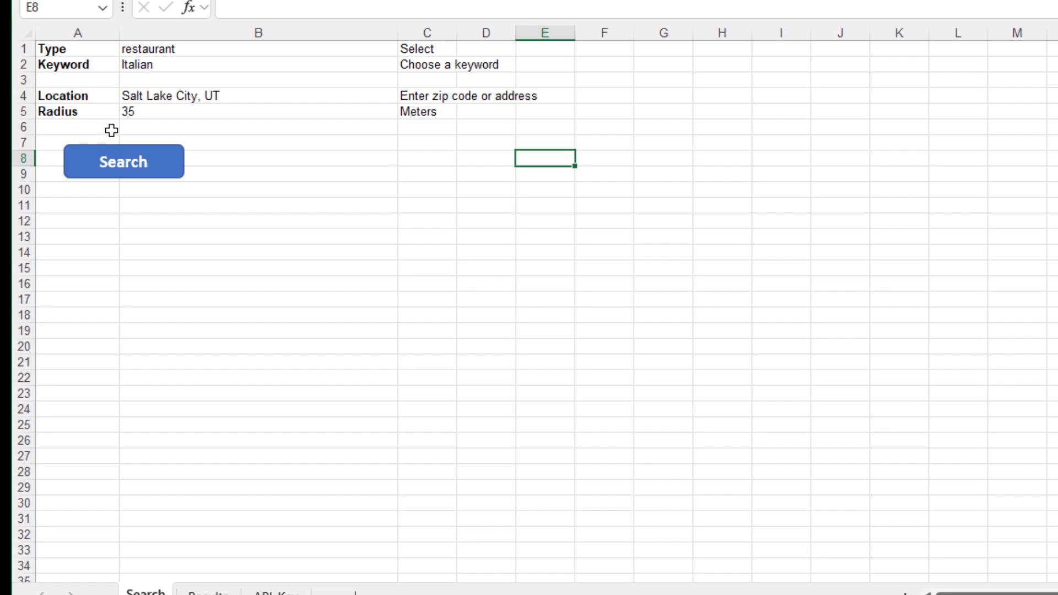
pyautogui.moveTo(352, 111)
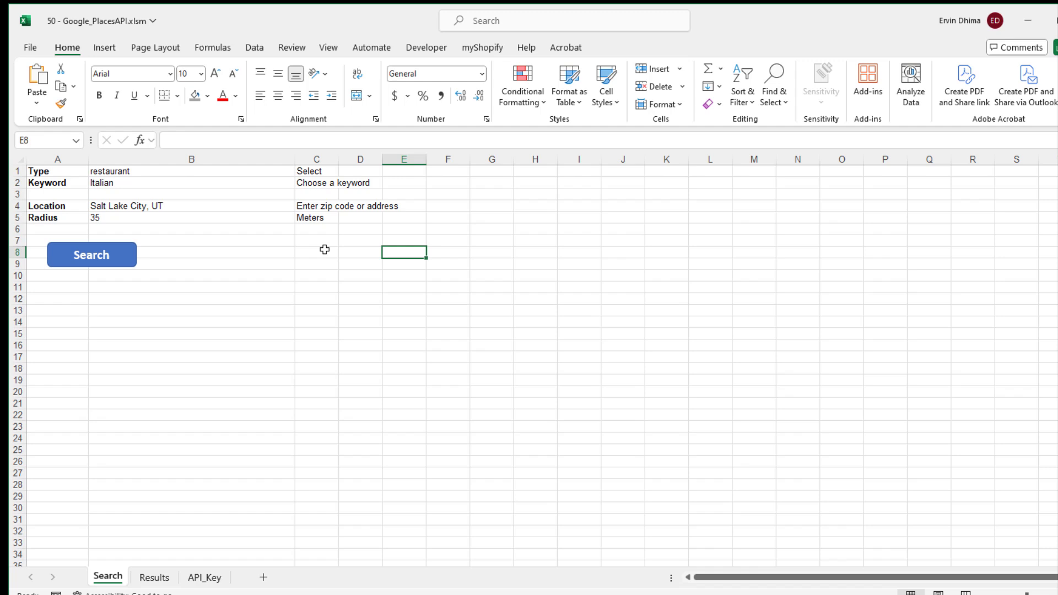
pyautogui.moveTo(210, 180)
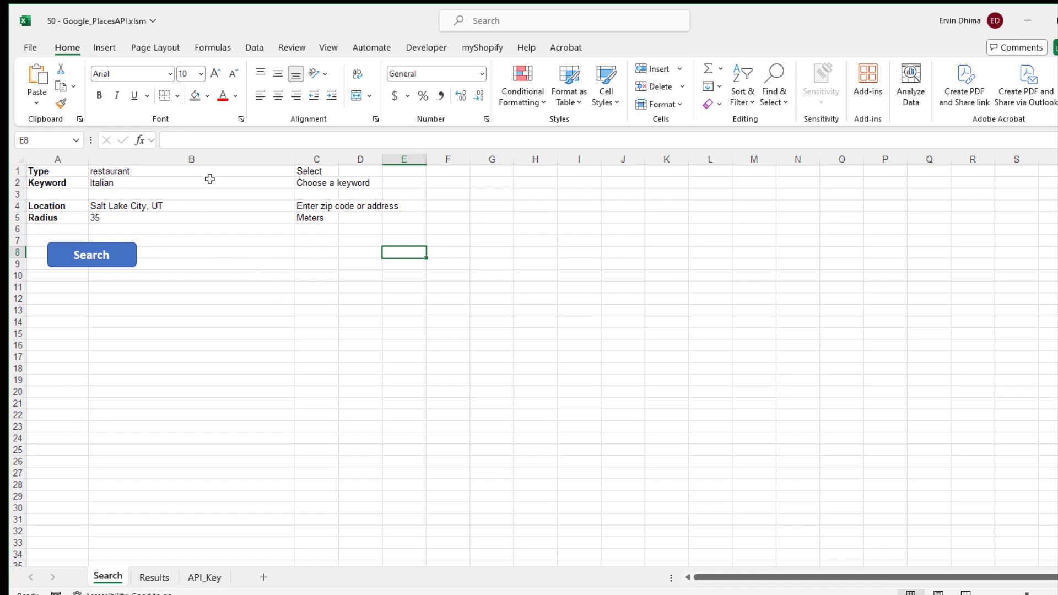
pyautogui.moveTo(207, 237)
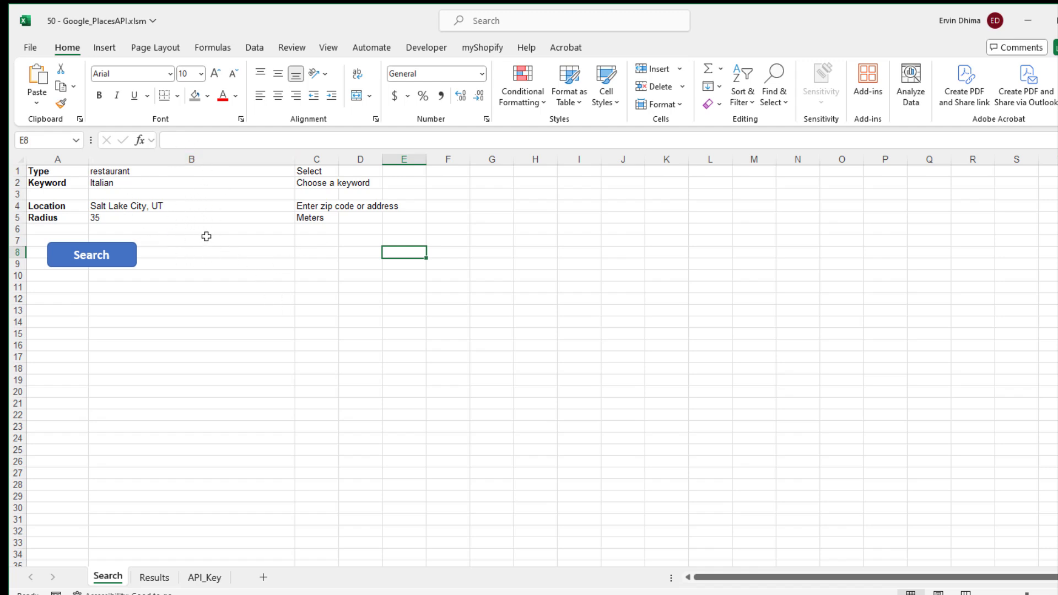
pyautogui.moveTo(213, 258)
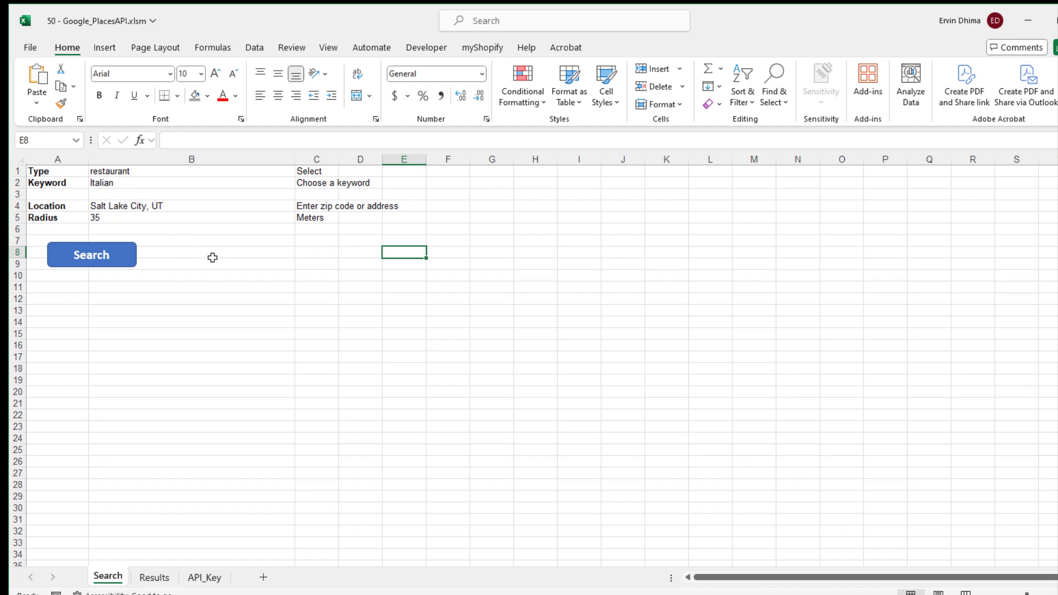
pyautogui.moveTo(204, 276)
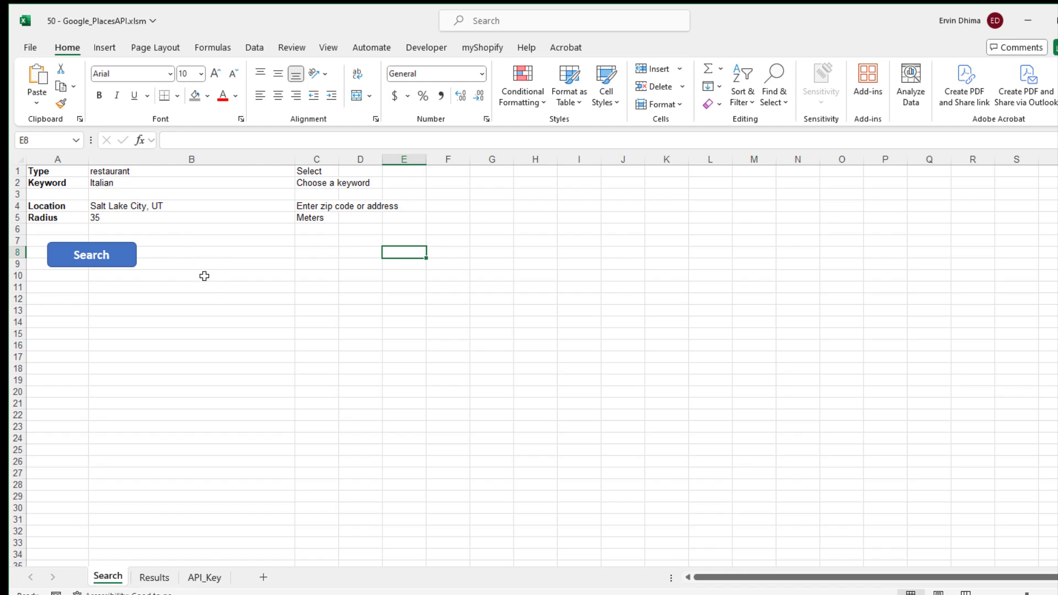
pyautogui.moveTo(202, 261)
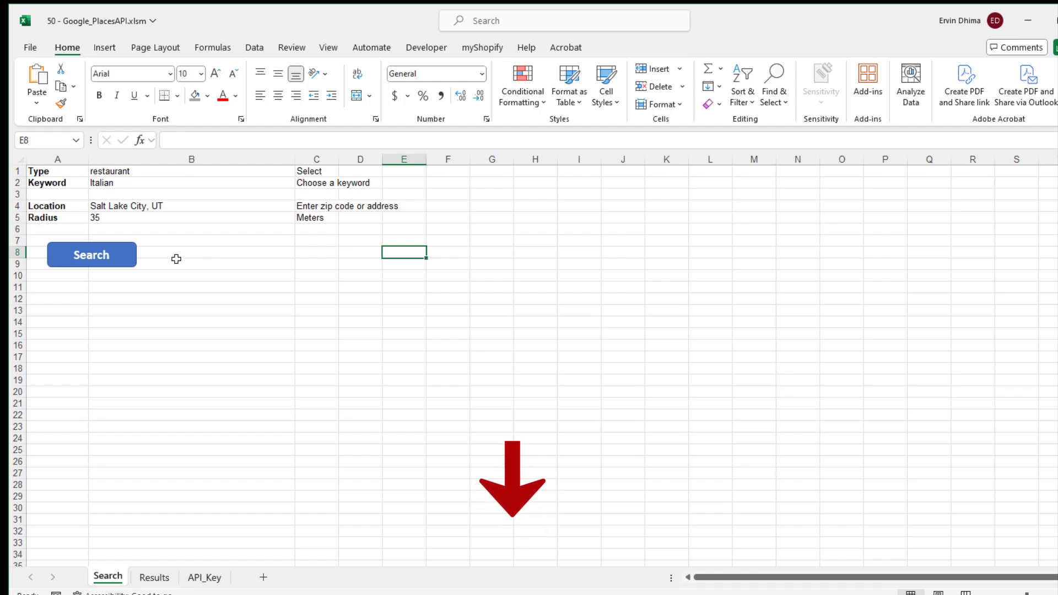
pyautogui.moveTo(152, 267)
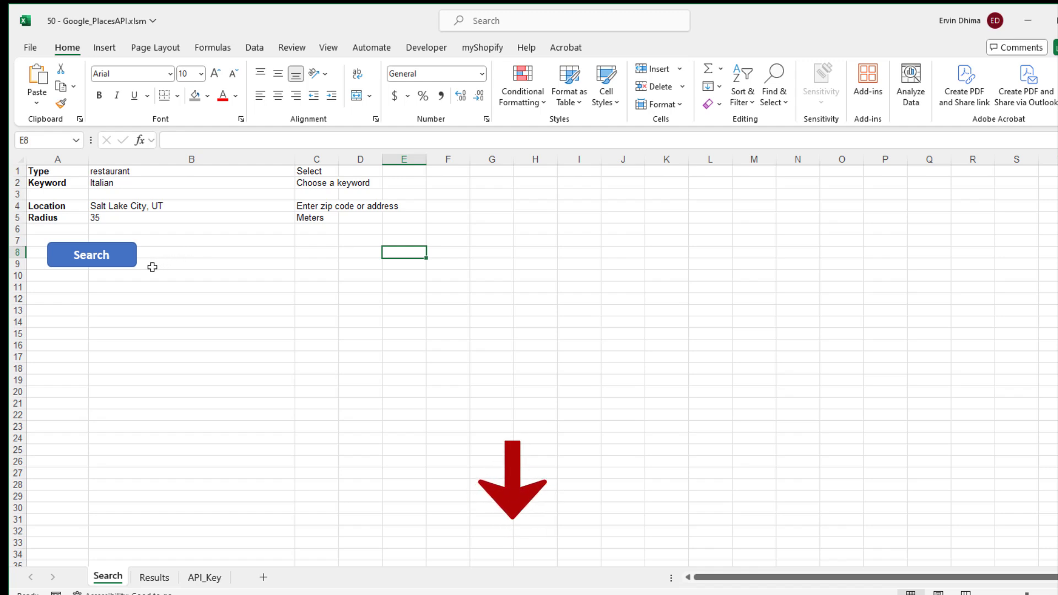